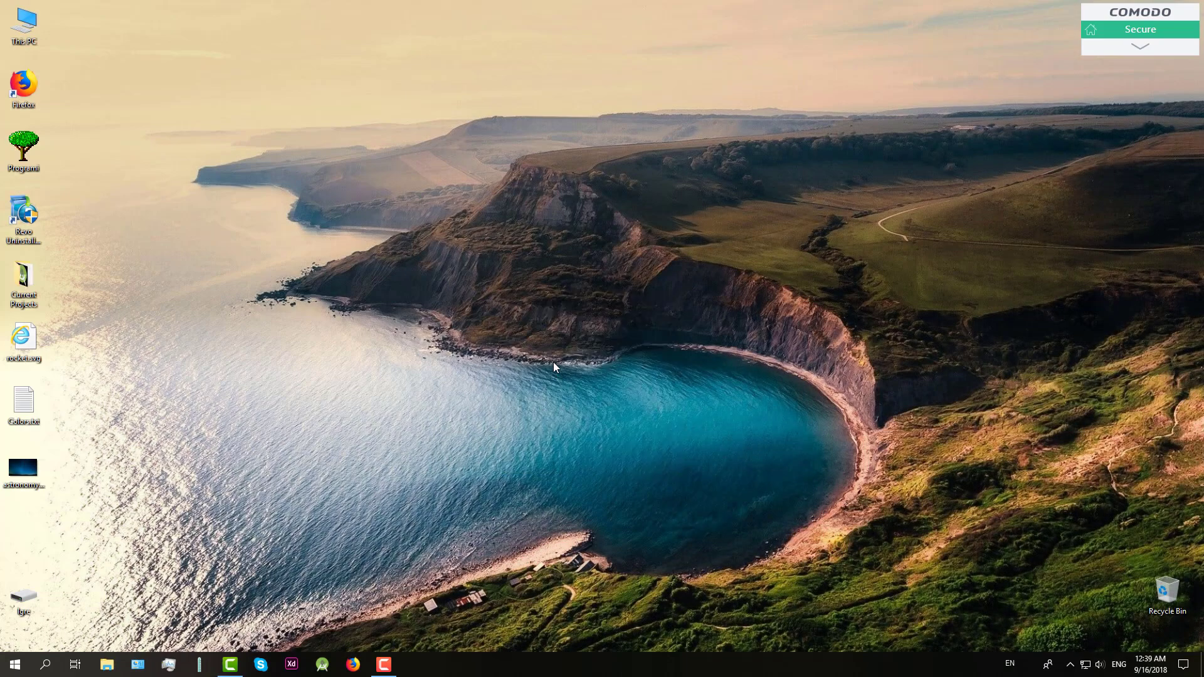
{"action": "mouse_move", "coordinate": [585, 314]}
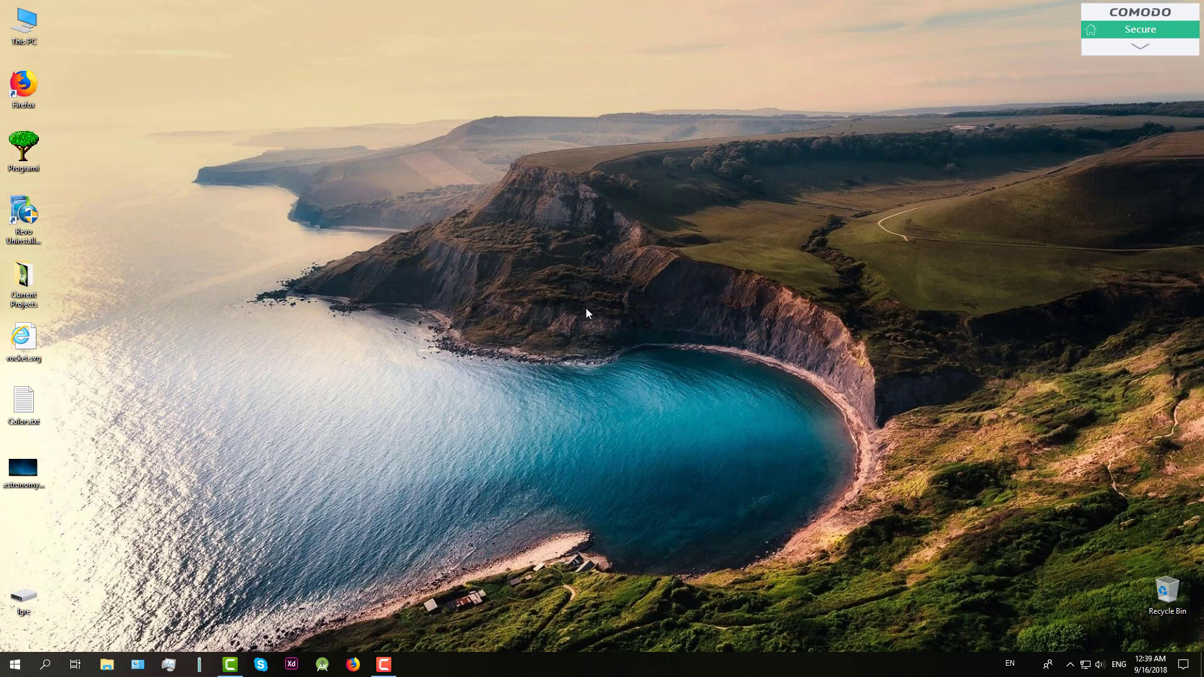
{"action": "mouse_move", "coordinate": [572, 309]}
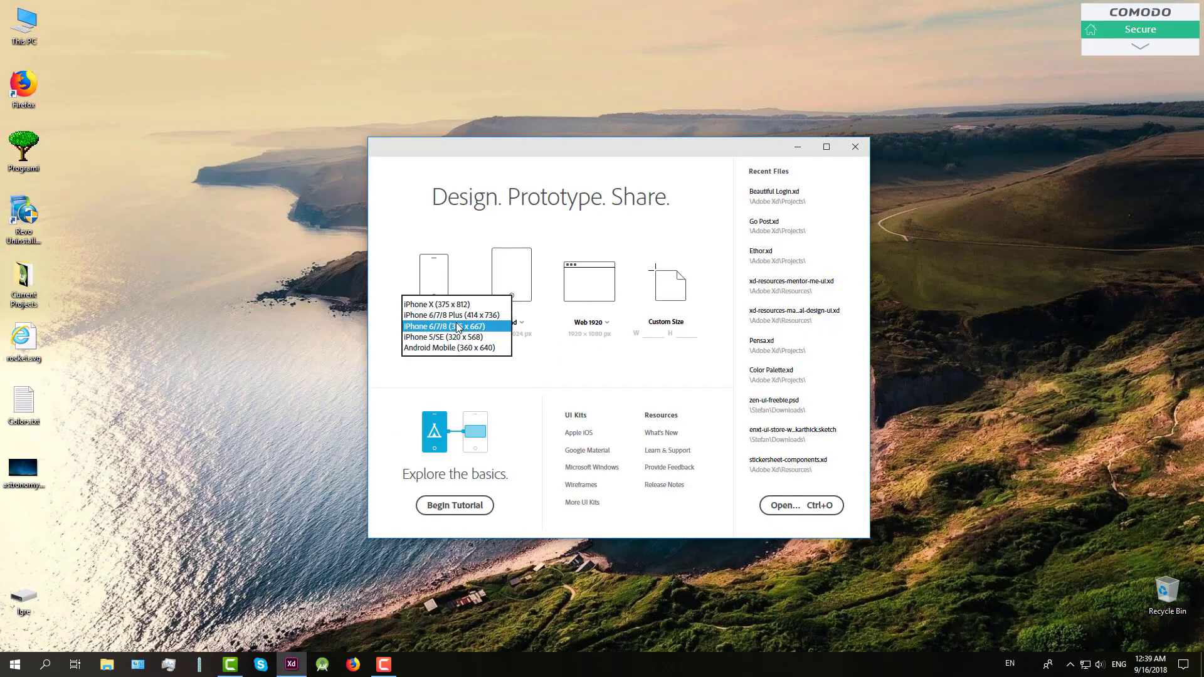
Create an Android Mobile 360x640 artboard and drag the starry sky photo onto it.
{"action": "left_click", "coordinate": [449, 348]}
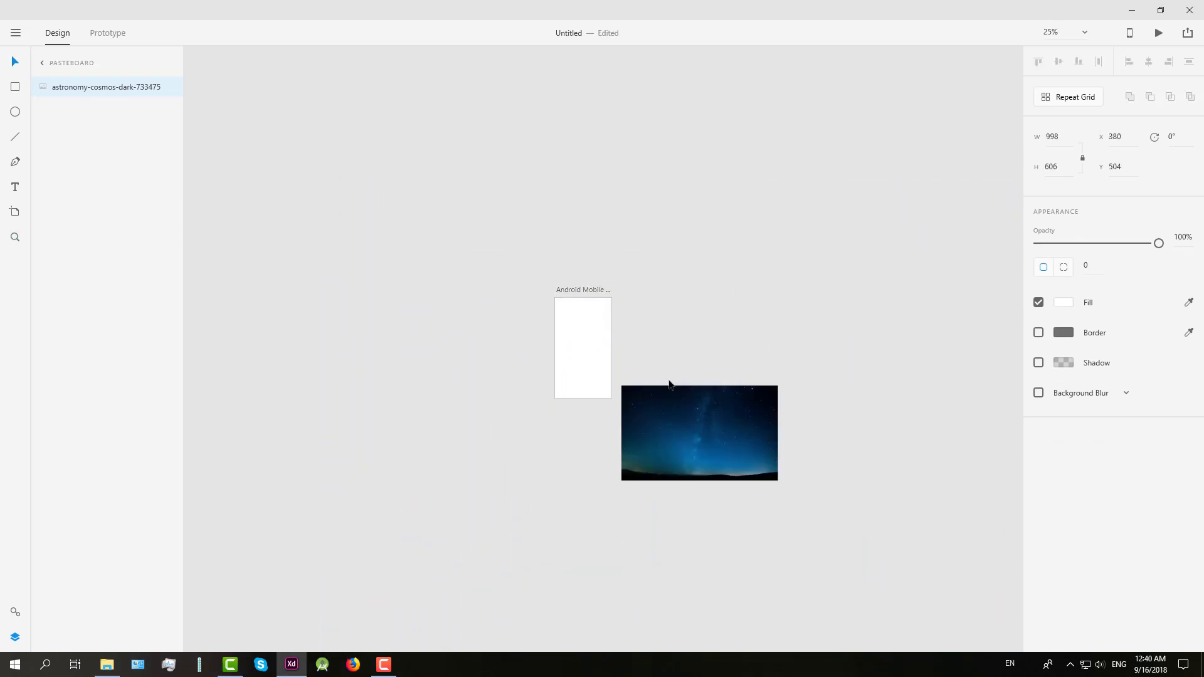
{"action": "left_click_drag", "start_coordinate": [698, 432], "coordinate": [582, 343]}
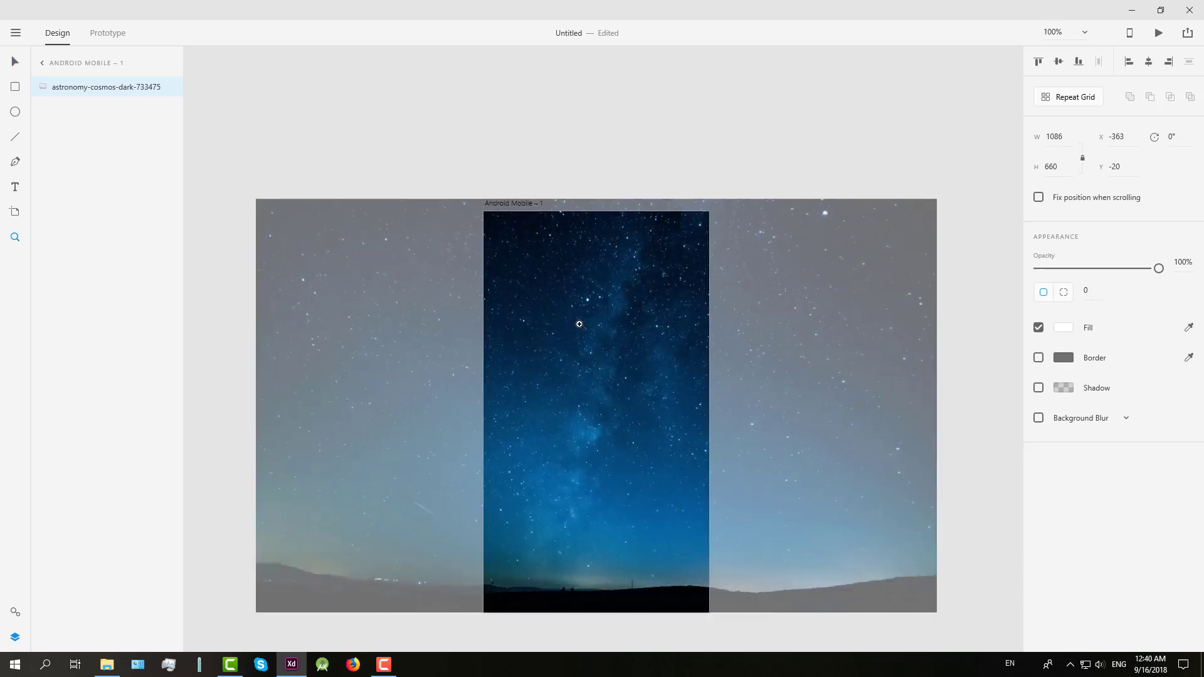
{"action": "left_click", "coordinate": [580, 323]}
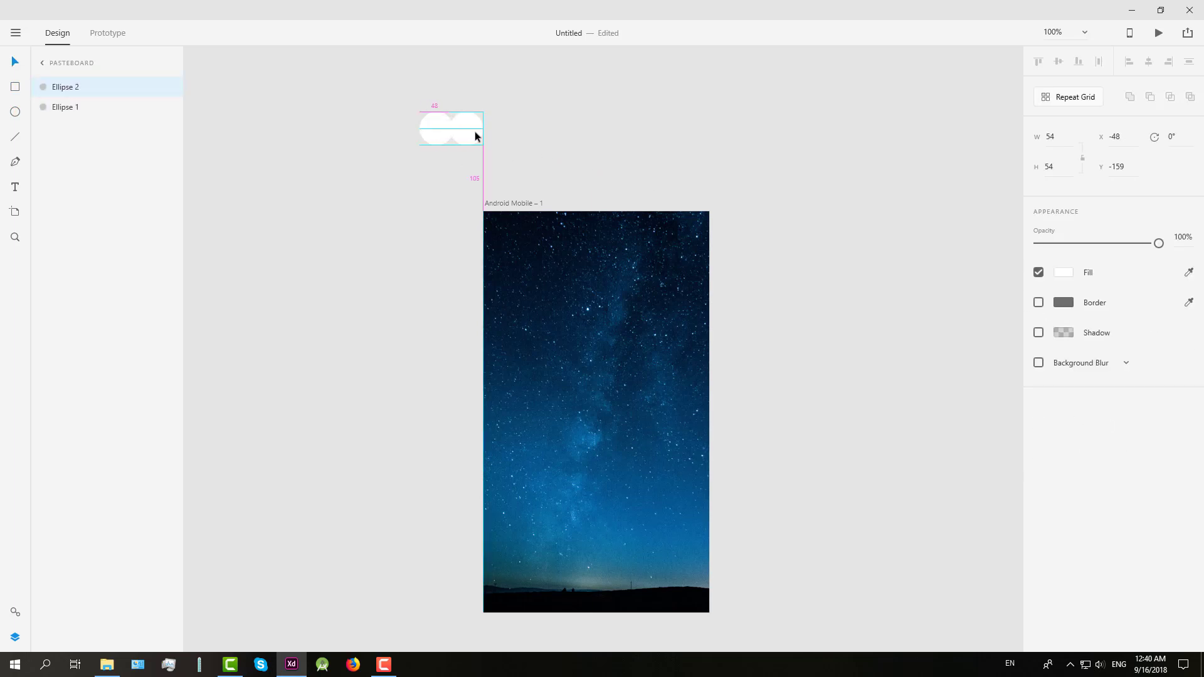
Alt-drag a second circle beside the first and set a fill to teal #30CFD0.
{"action": "left_click_drag", "start_coordinate": [449, 128], "coordinate": [591, 128]}
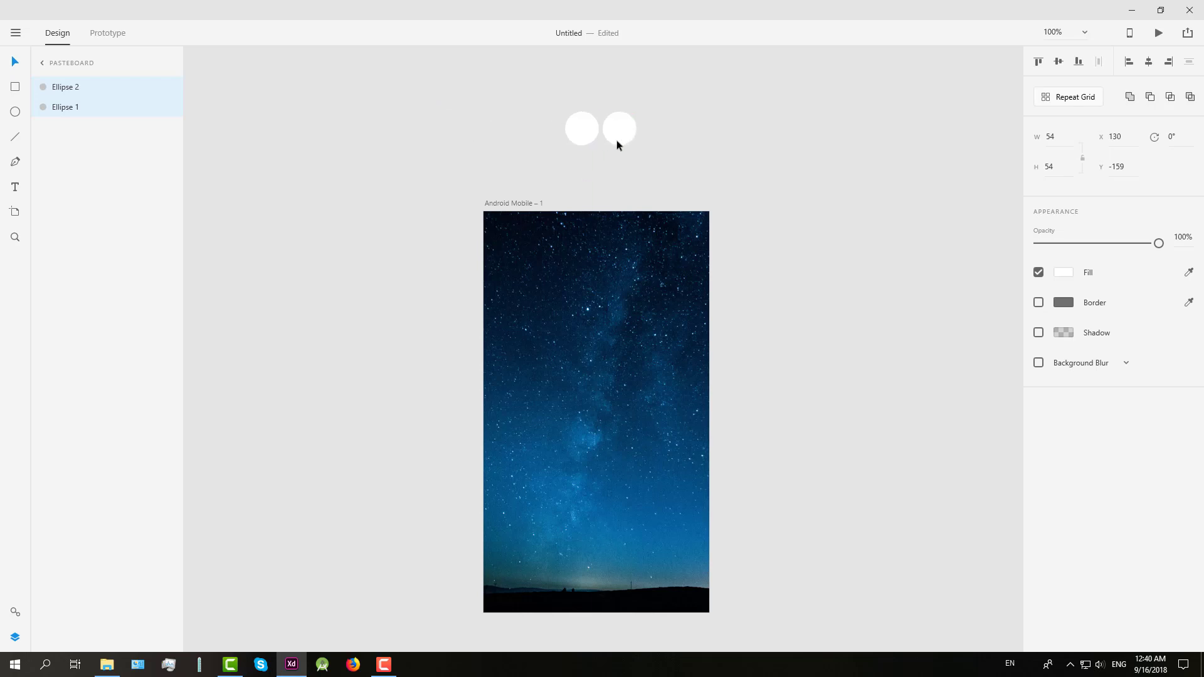
{"action": "left_click", "coordinate": [107, 664]}
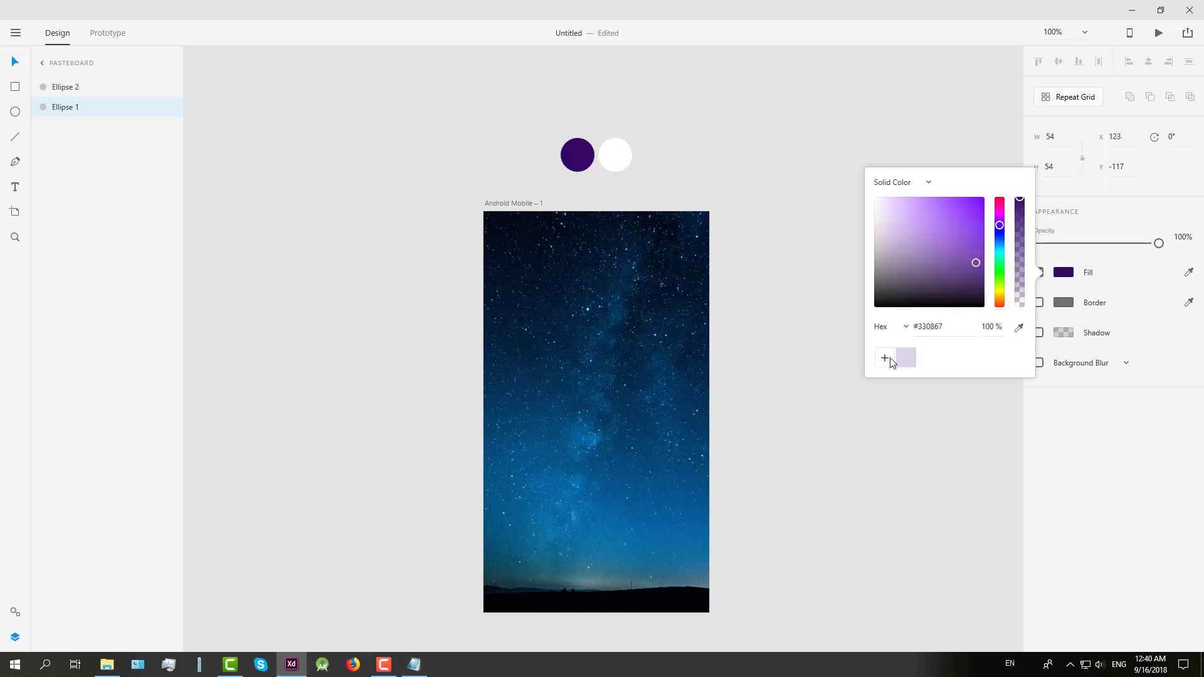
{"action": "type", "text": "#30CFD0"}
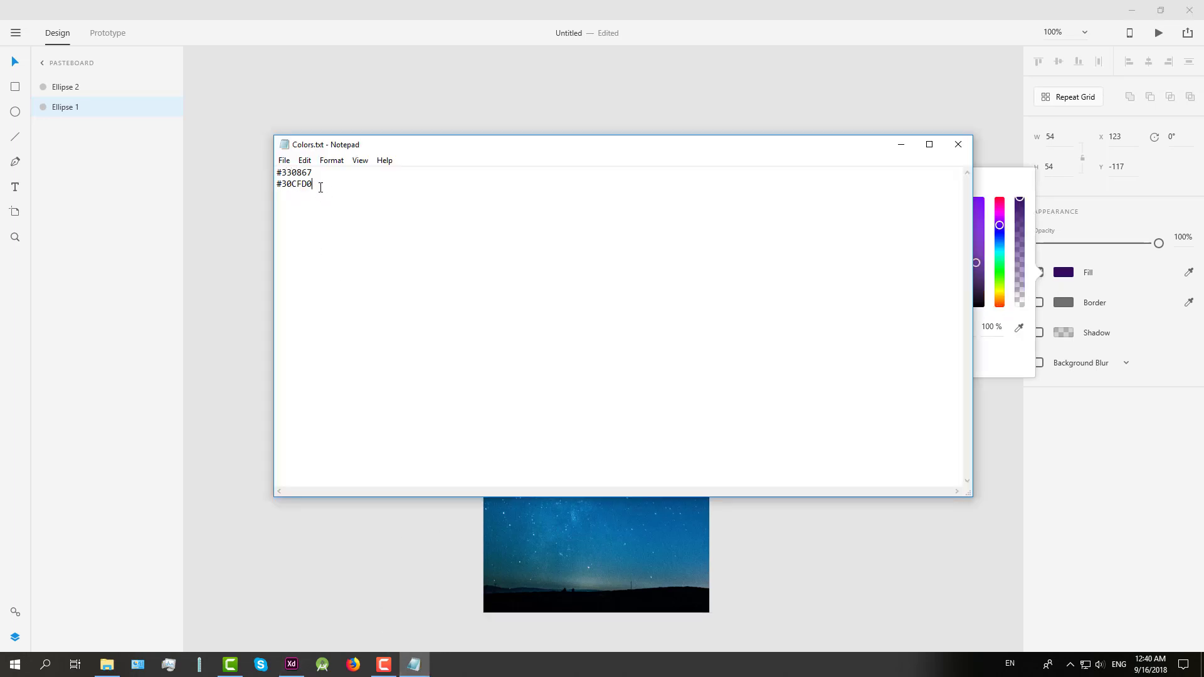
{"action": "left_click", "coordinate": [290, 664]}
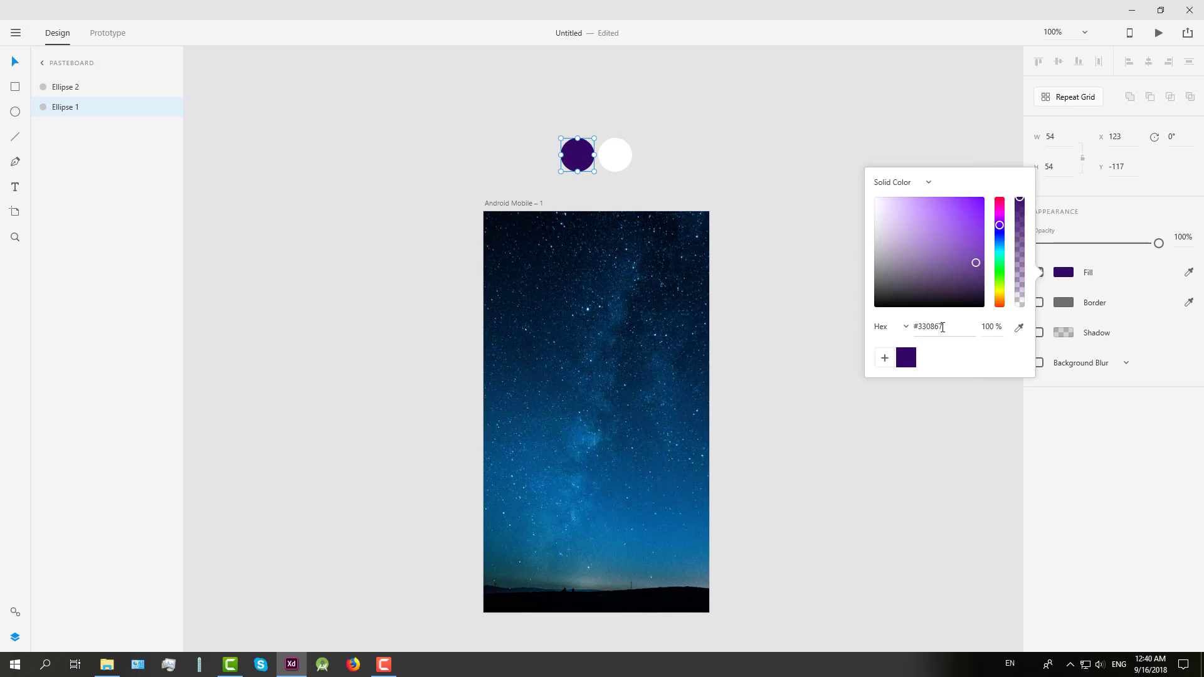
{"action": "type", "text": "30CFD0"}
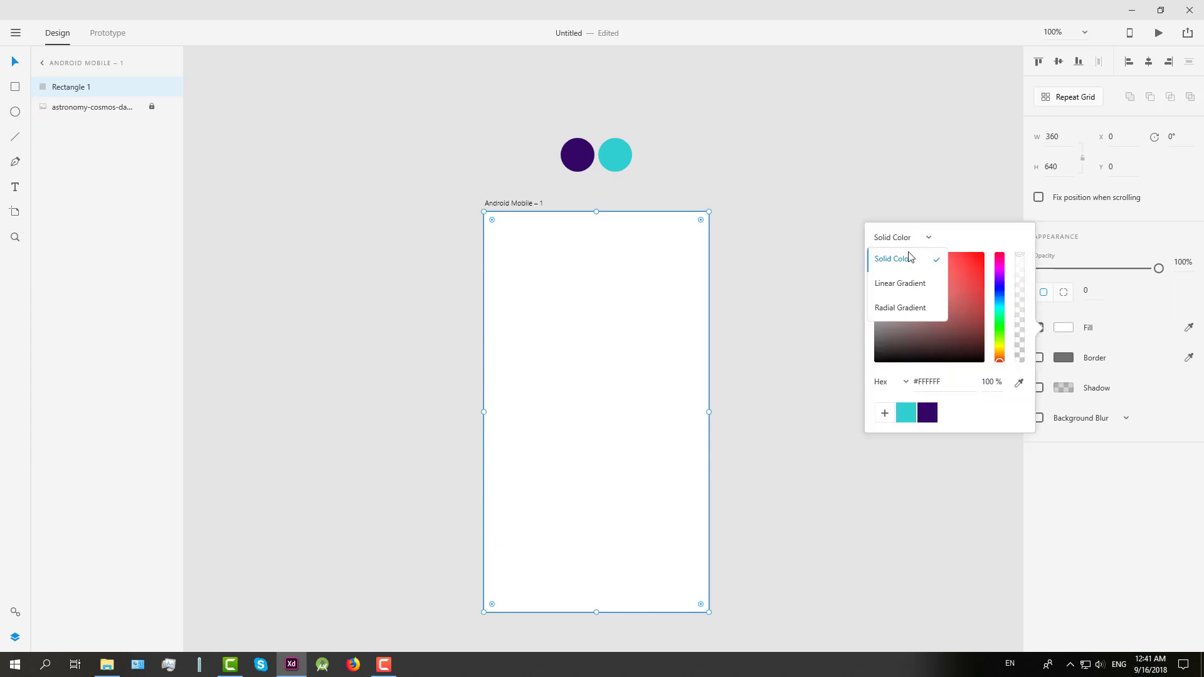
Switch the full-artboard rectangle's fill to a linear purple-to-teal gradient.
{"action": "left_click", "coordinate": [899, 283]}
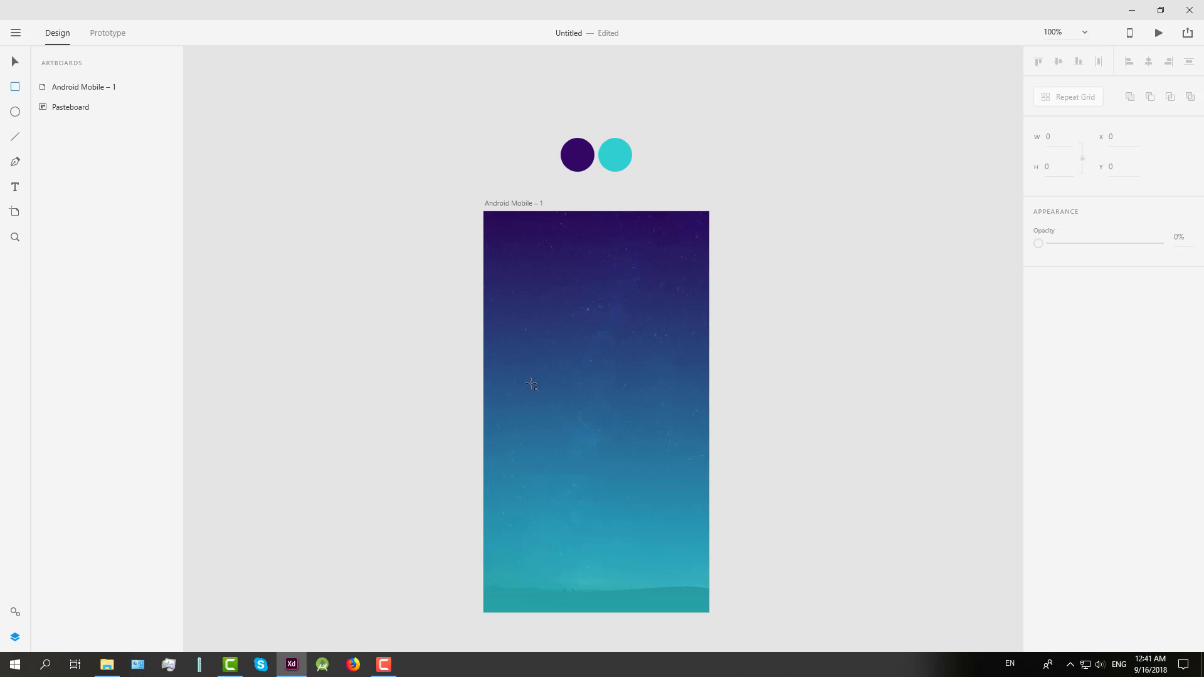
{"action": "left_click_drag", "start_coordinate": [531, 384], "coordinate": [694, 408]}
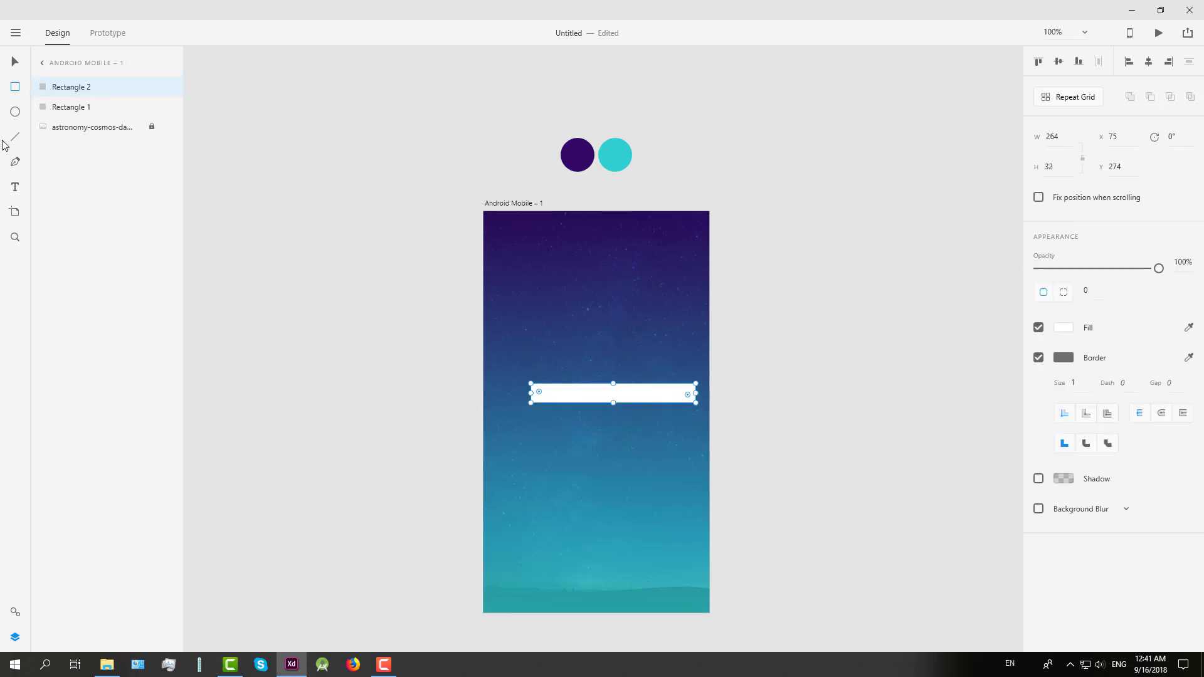
Remove the field's border, lower its opacity, and duplicate it below.
{"action": "left_click", "coordinate": [1038, 358]}
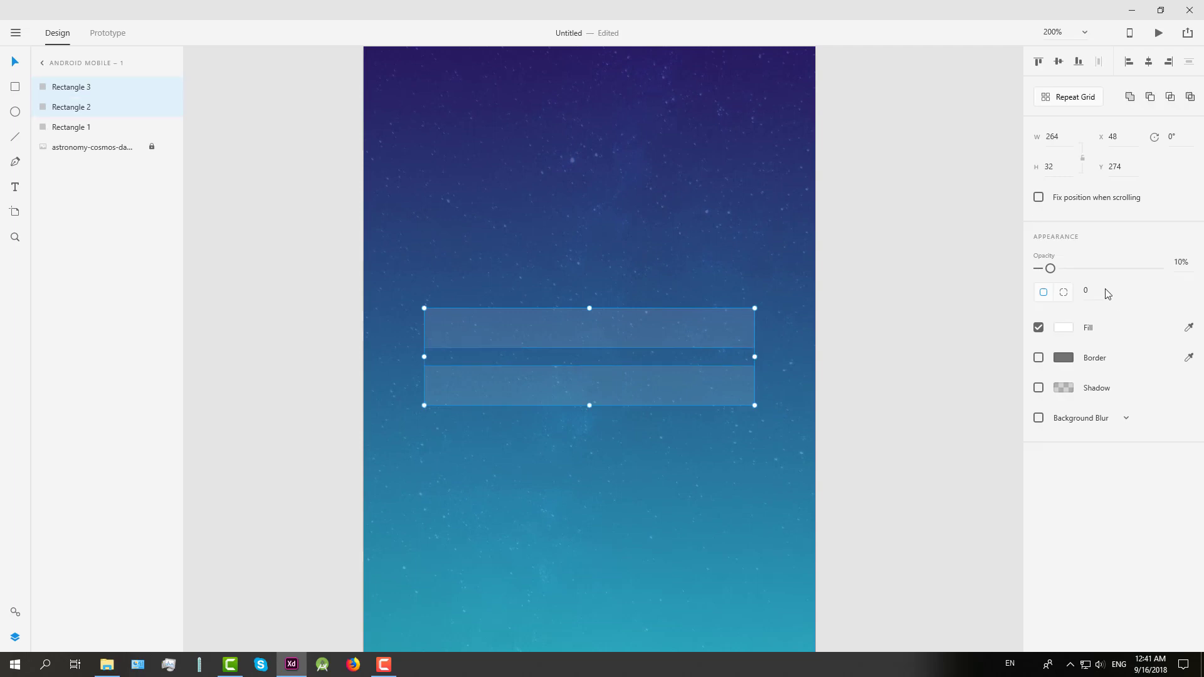
{"action": "left_click_drag", "start_coordinate": [1046, 268], "coordinate": [1056, 268]}
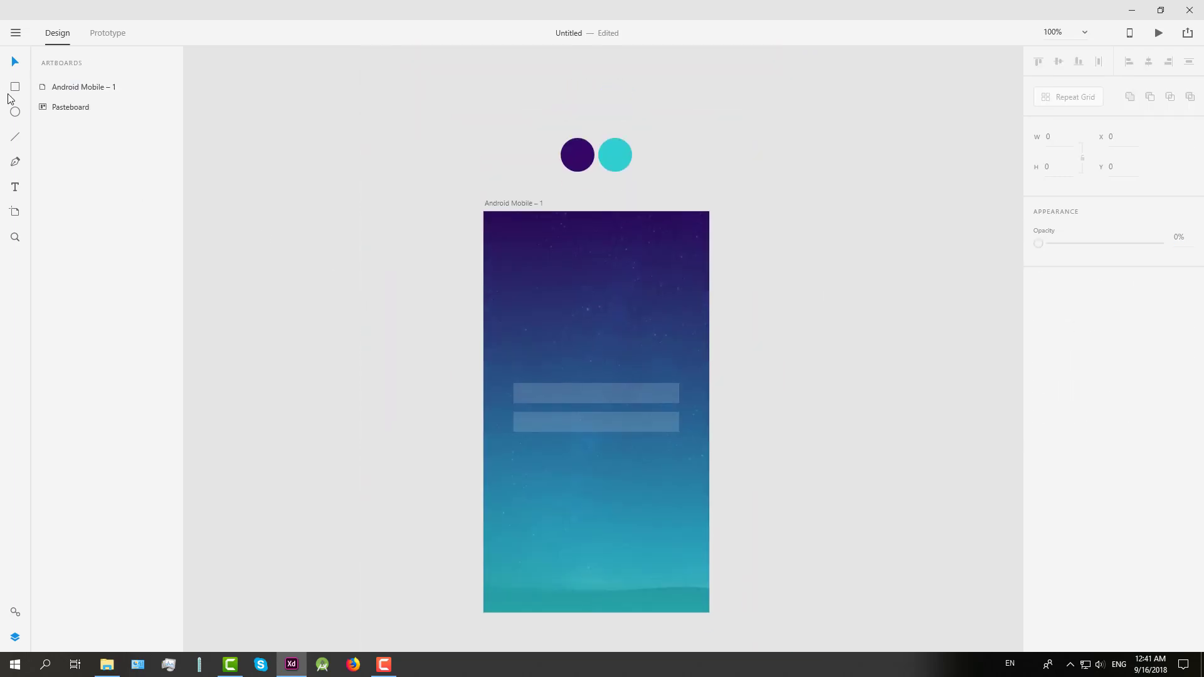
Draw a button rectangle below the fields and fill it with the saved teal swatch.
{"action": "left_click_drag", "start_coordinate": [513, 461], "coordinate": [679, 492]}
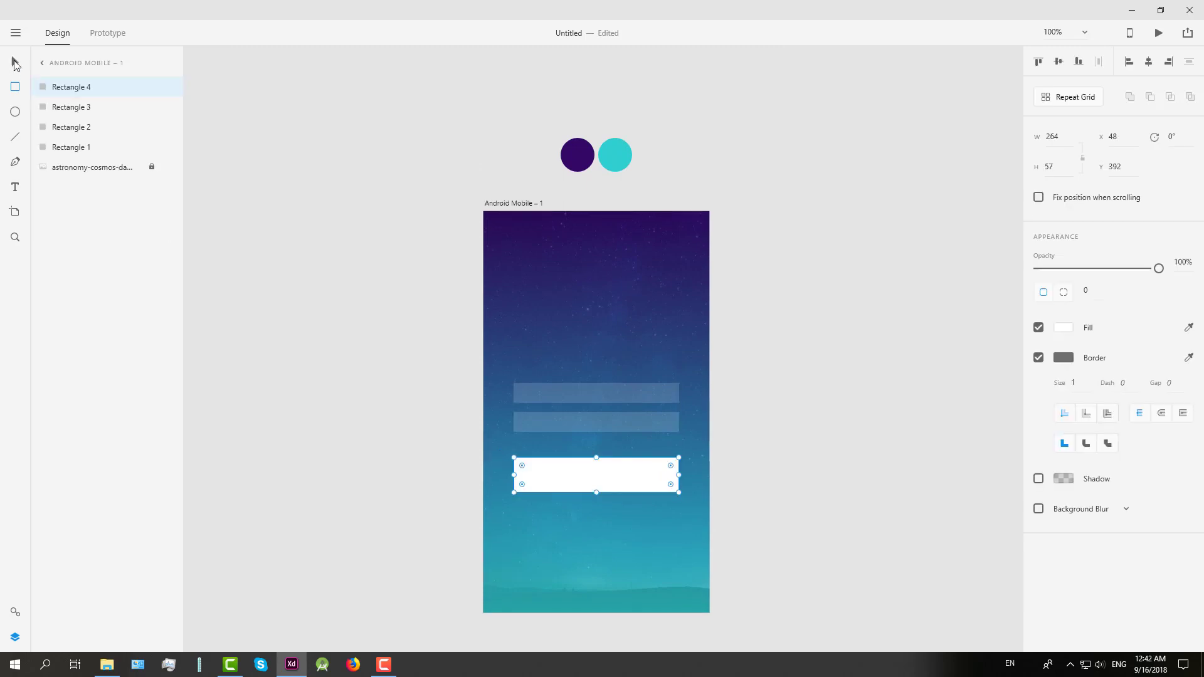
{"action": "left_click", "coordinate": [1063, 328]}
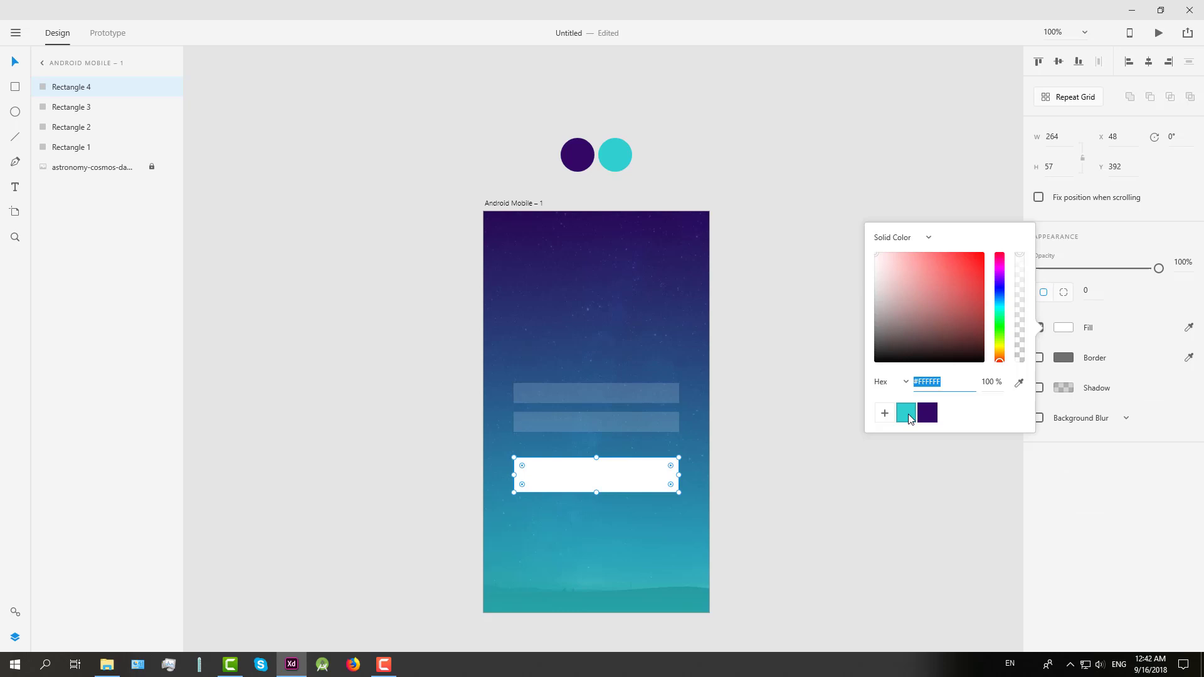
{"action": "left_click", "coordinate": [906, 413]}
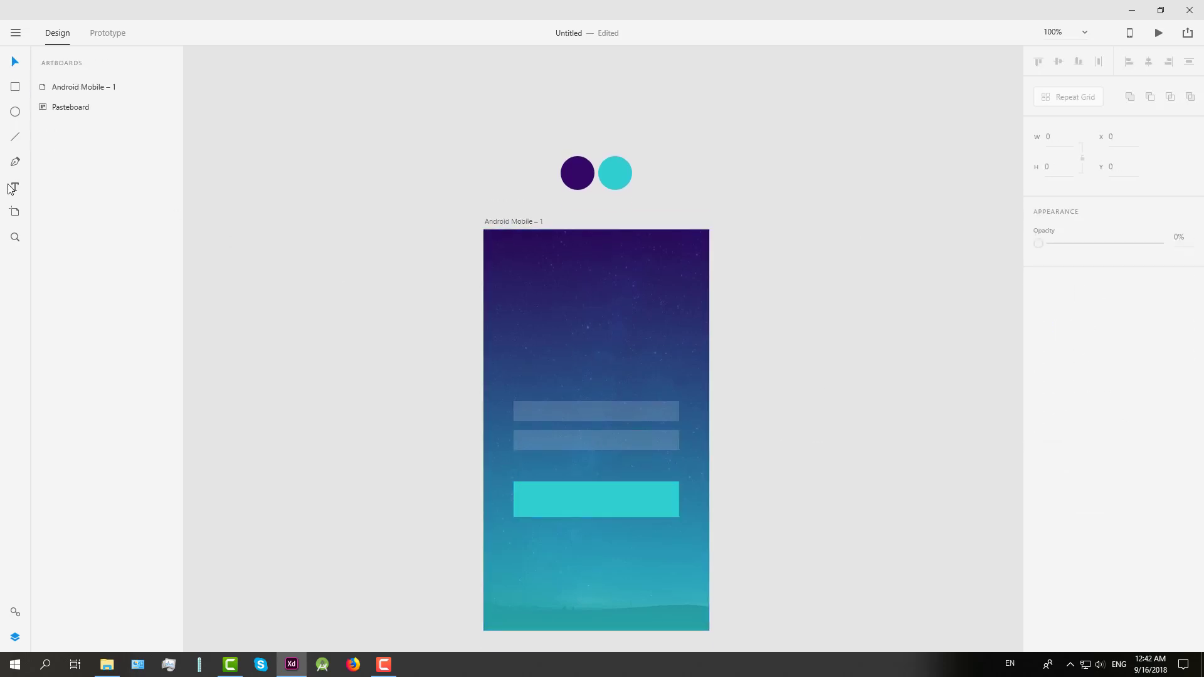
{"action": "type", "text": "Username"}
{"action": "type", "text": "Lato"}
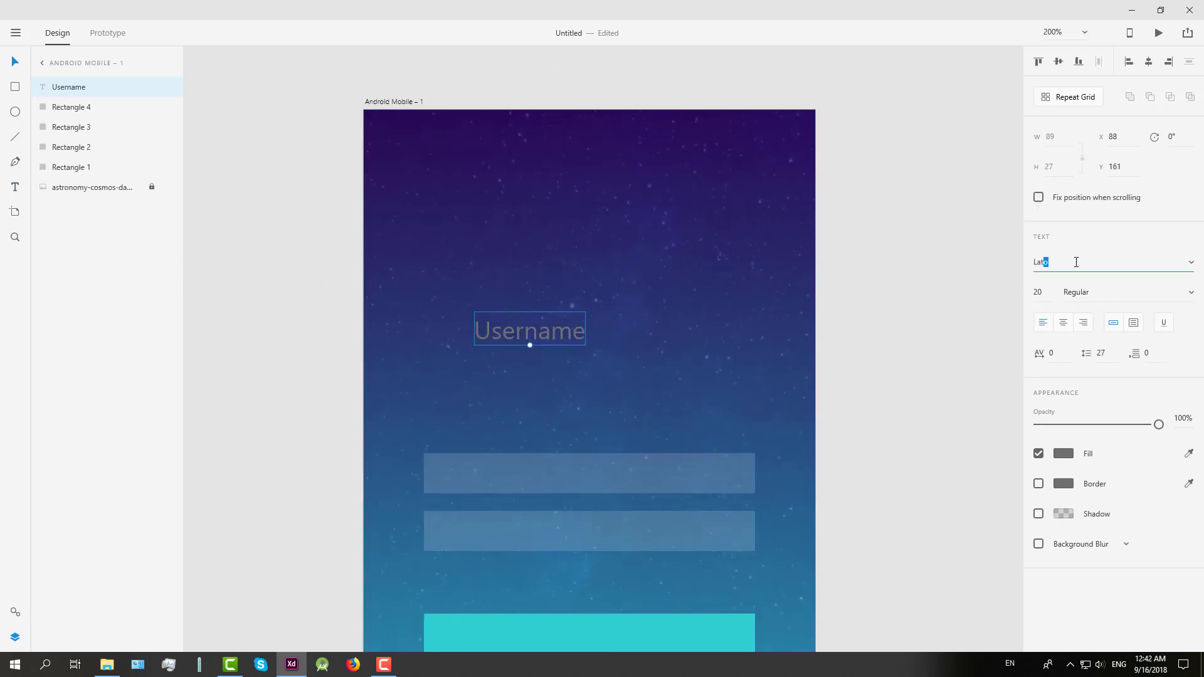
Set the Username label to a lighter weight and retype its copy as 'Password'.
{"action": "left_click", "coordinate": [1112, 291]}
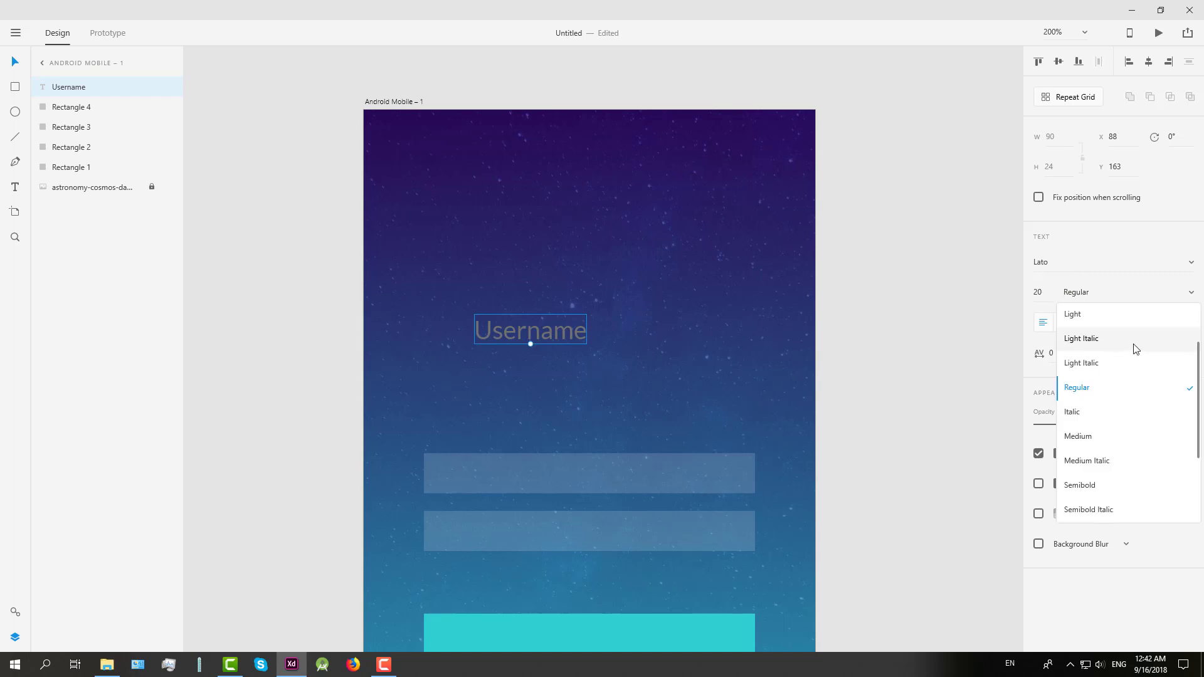
{"action": "left_click", "coordinate": [1073, 314]}
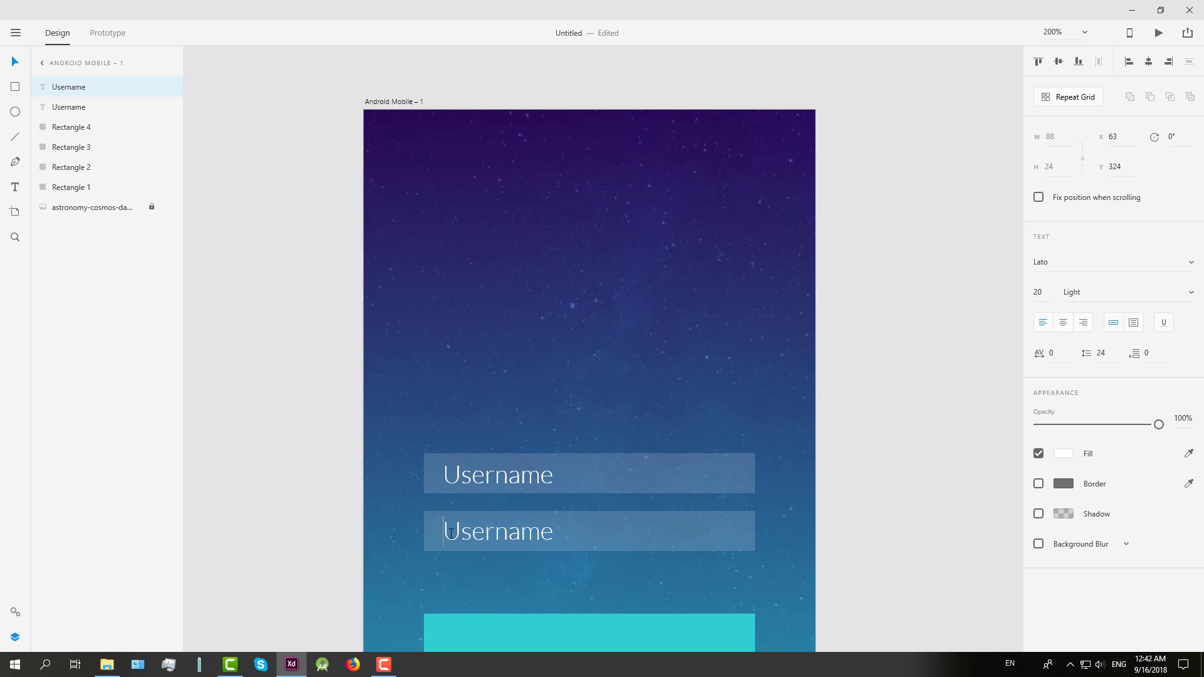
{"action": "type", "text": "Password"}
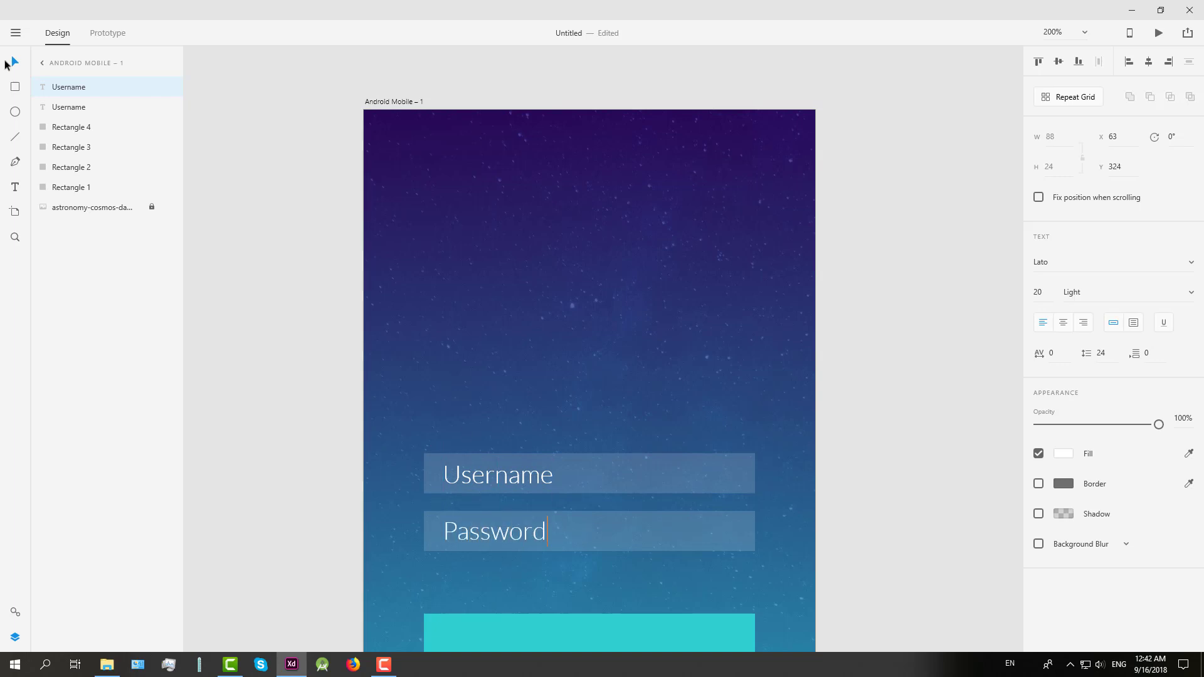
{"action": "type", "text": "Lo"}
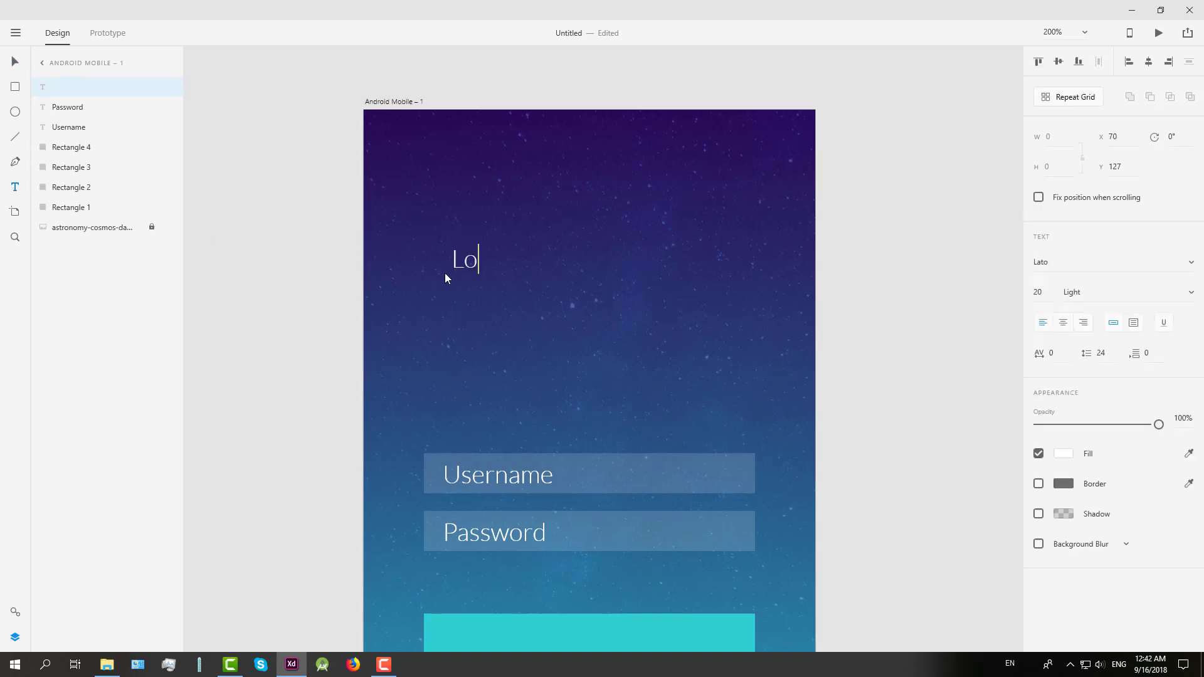
Type 'Login', change its weight, and centre it on the teal button.
{"action": "type", "text": "gin"}
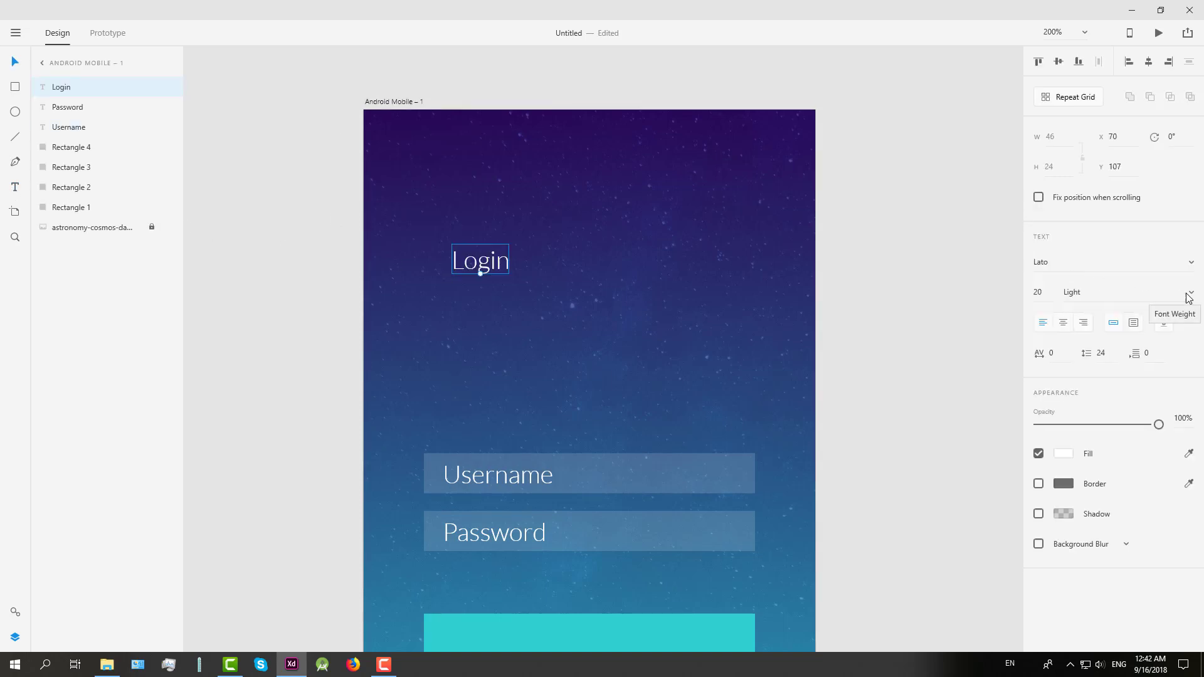
{"action": "left_click", "coordinate": [1076, 291]}
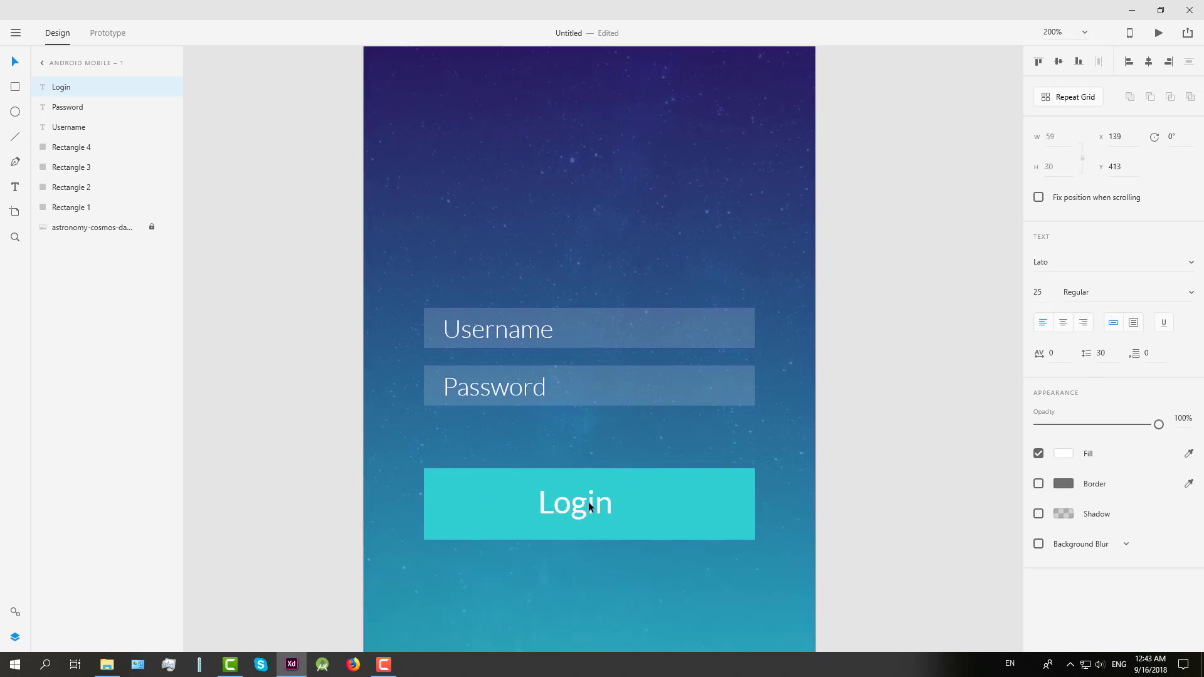
{"action": "left_click_drag", "start_coordinate": [575, 502], "coordinate": [589, 500]}
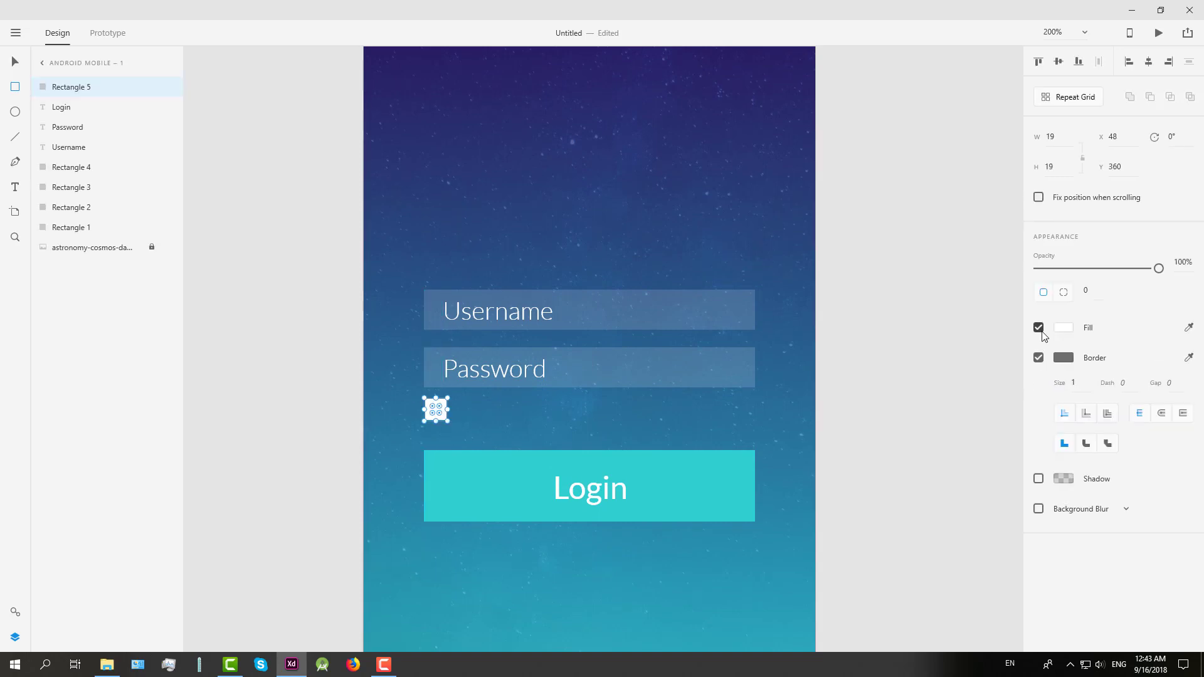
Make the square fill-less and turn a Password copy into a 'Remember me' label.
{"action": "left_click", "coordinate": [1038, 328]}
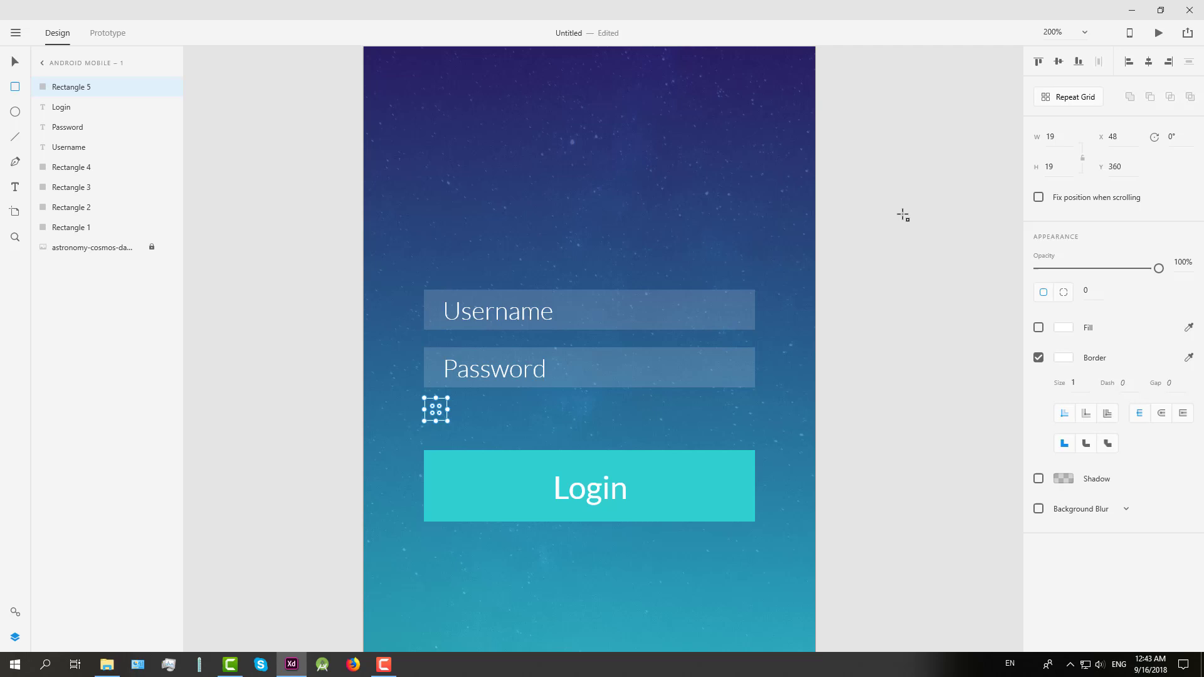
{"action": "left_click", "coordinate": [495, 369]}
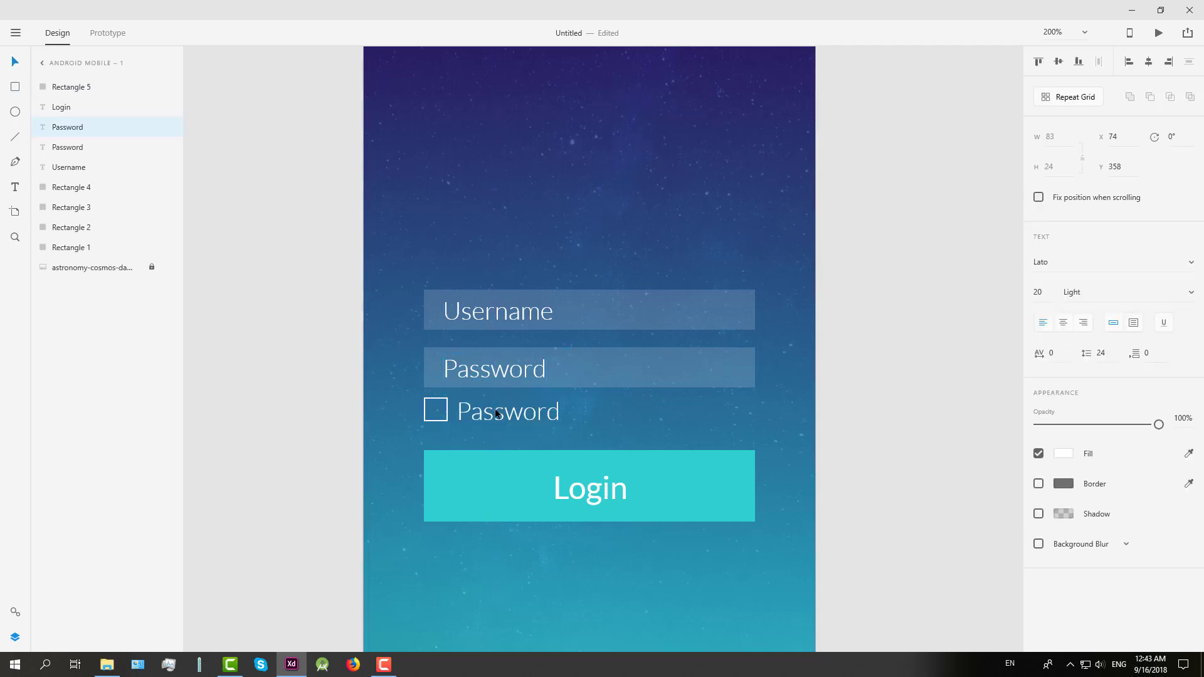
{"action": "key", "text": "Up"}
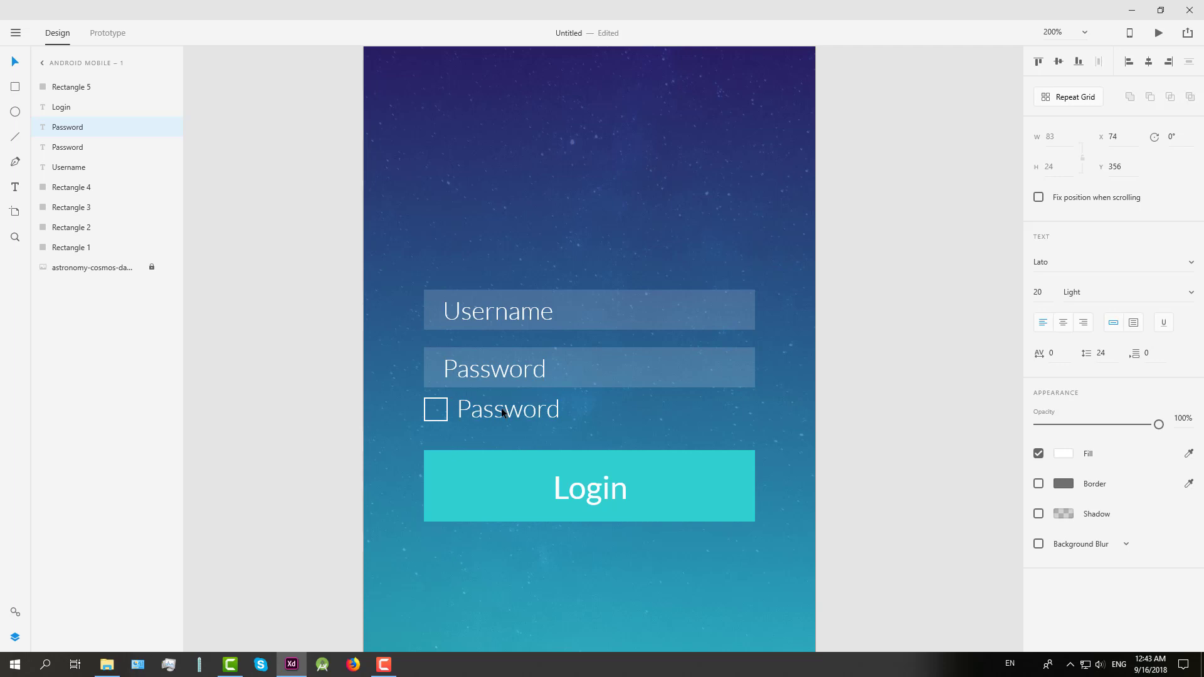
{"action": "type", "text": "Remember me"}
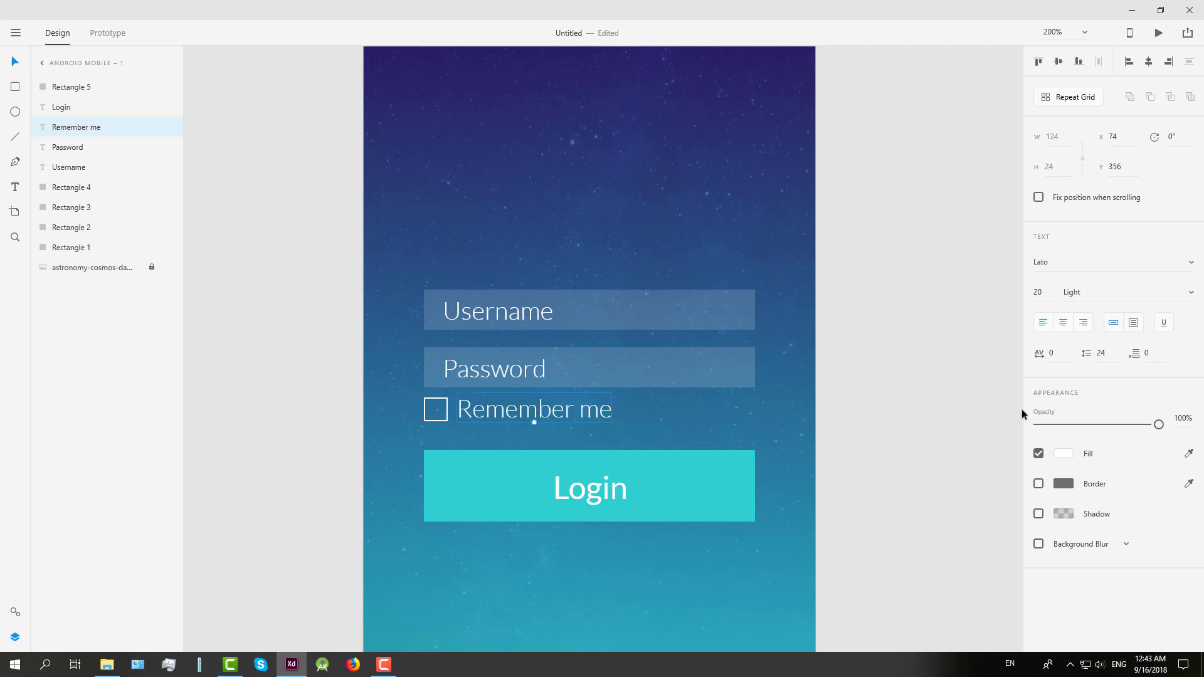
{"action": "type", "text": "13"}
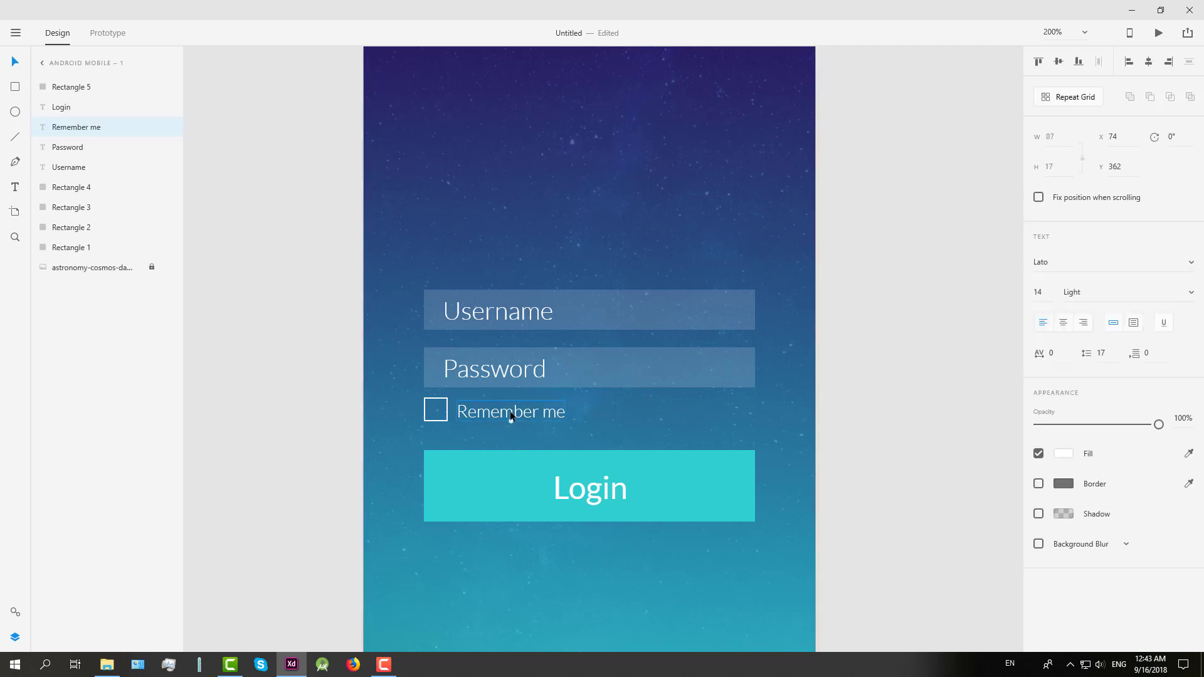
{"action": "left_click", "coordinate": [847, 415]}
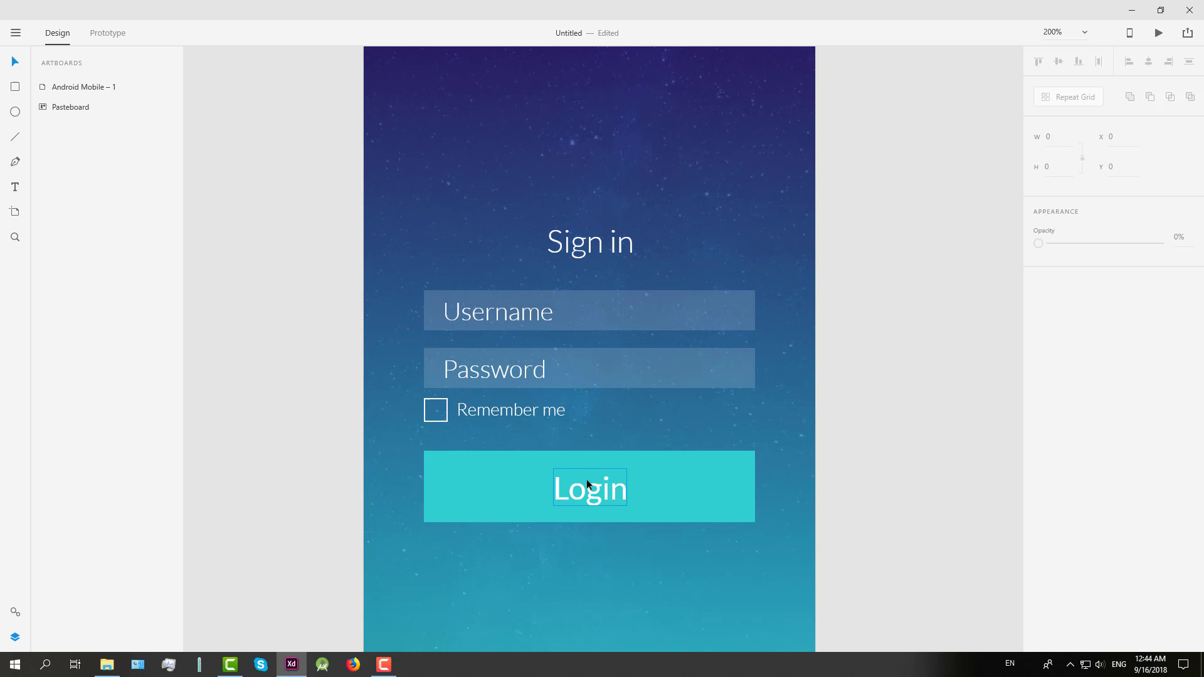
Select the form pieces and the Sign in title for grouping.
{"action": "left_click", "coordinate": [599, 374]}
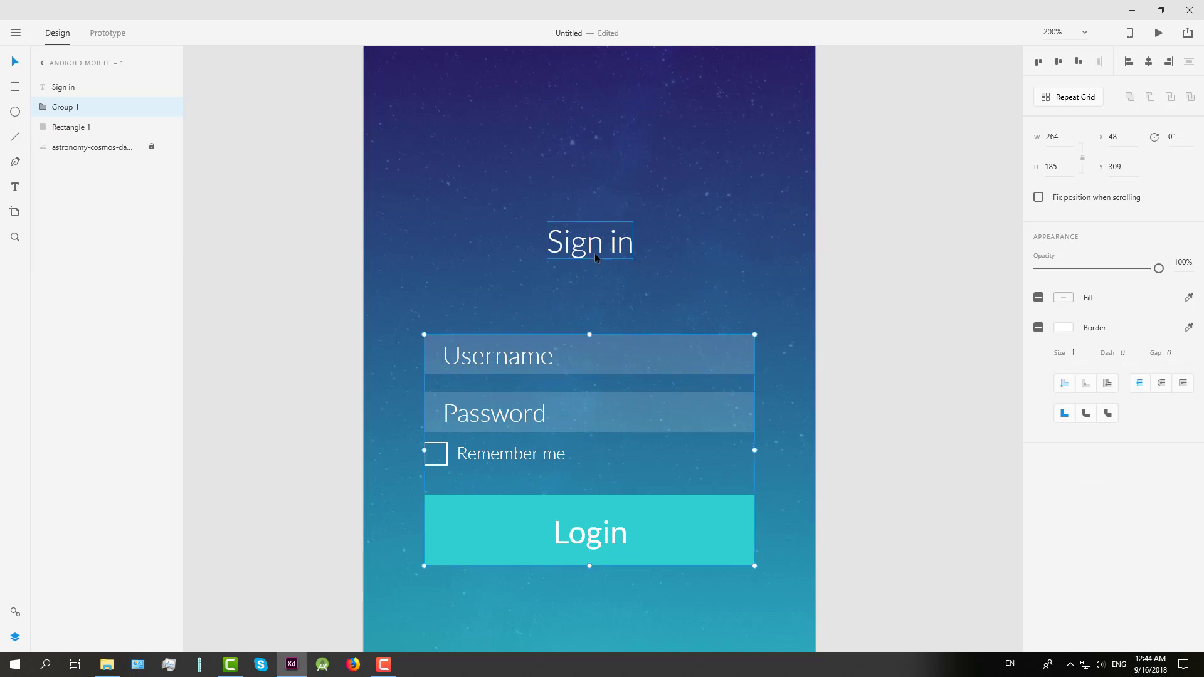
{"action": "left_click", "coordinate": [65, 87]}
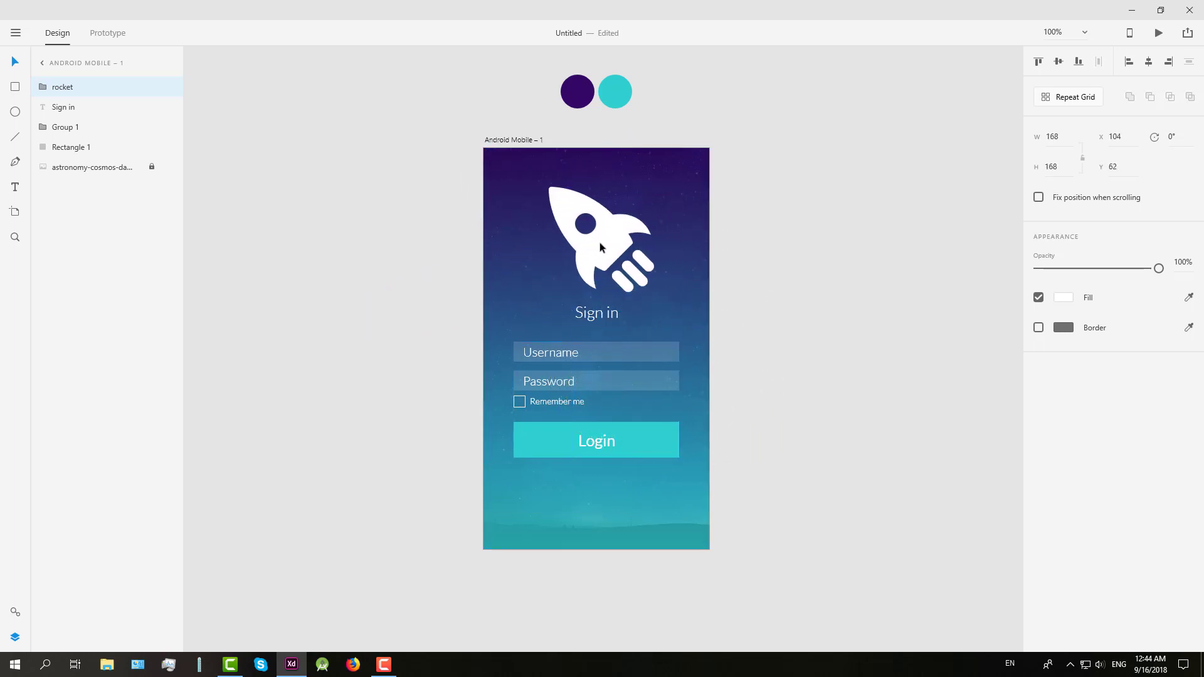
Shrink the rocket icon, move it higher above 'Sign in', and set opacity to 50%.
{"action": "left_click_drag", "start_coordinate": [602, 247], "coordinate": [597, 239]}
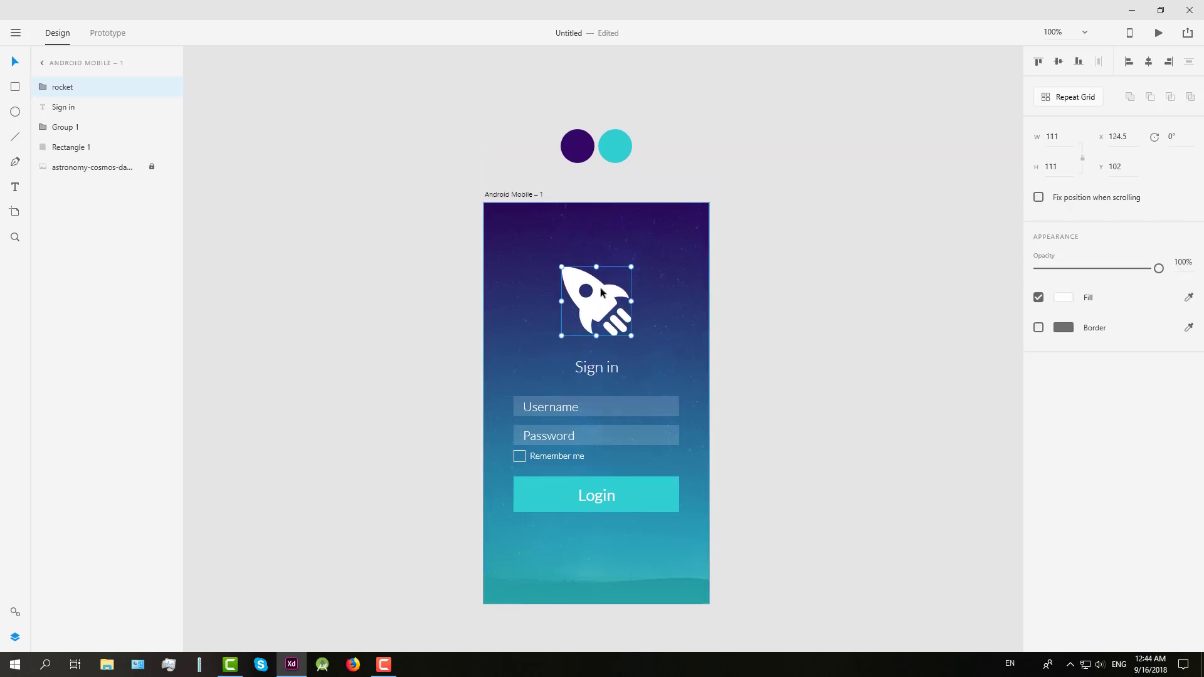
{"action": "left_click_drag", "start_coordinate": [596, 300], "coordinate": [596, 278]}
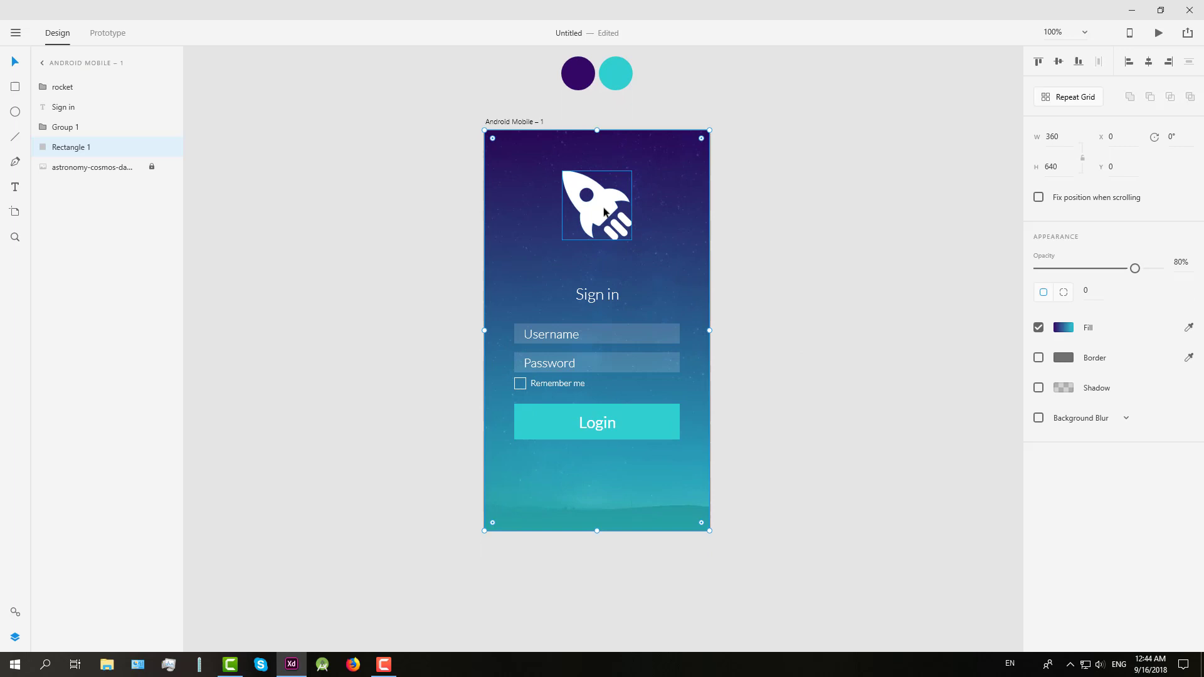
{"action": "left_click", "coordinate": [61, 86]}
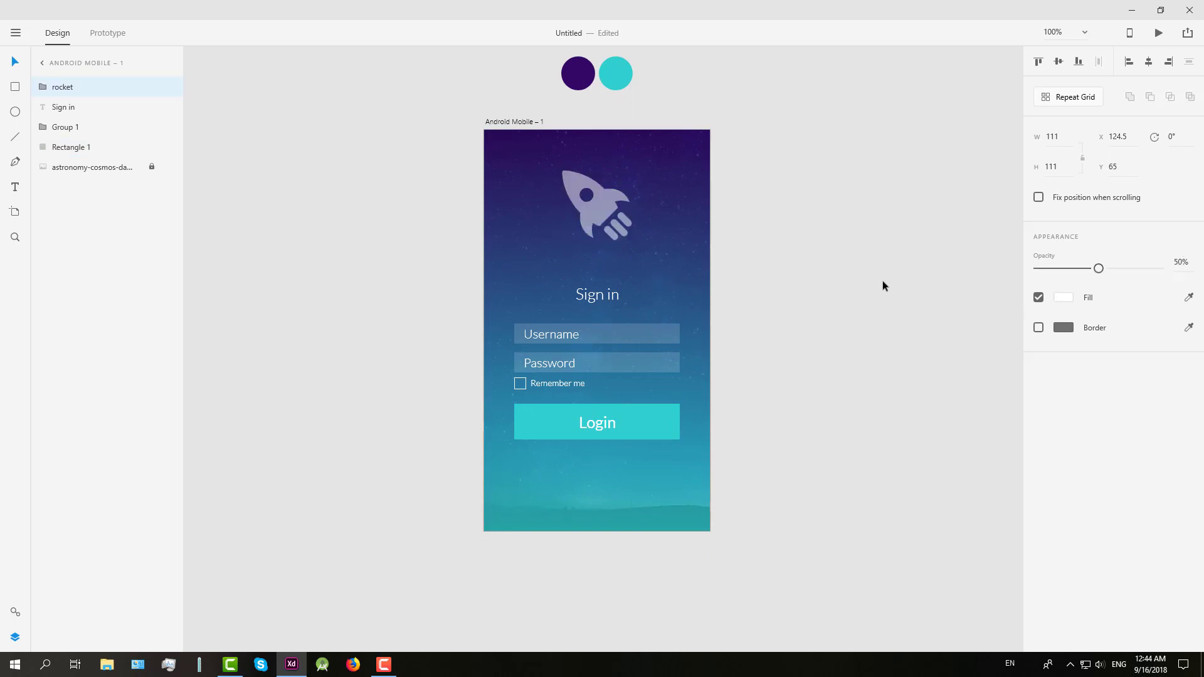
{"action": "left_click", "coordinate": [883, 286]}
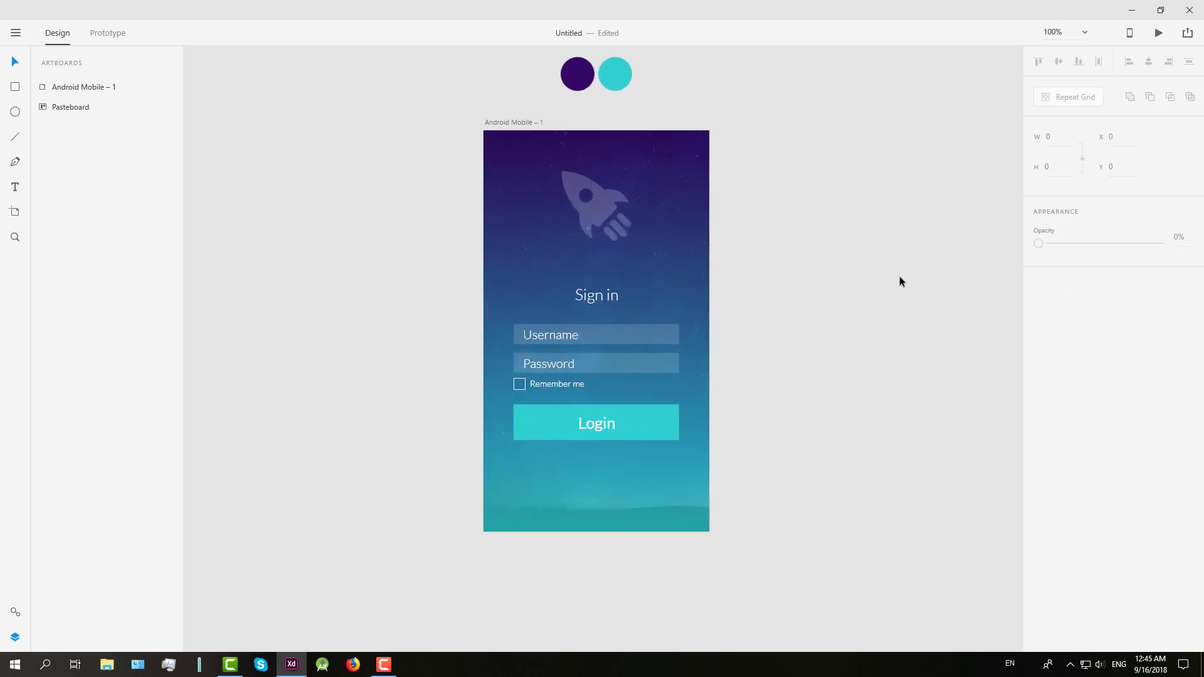
{"action": "mouse_move", "coordinate": [827, 278]}
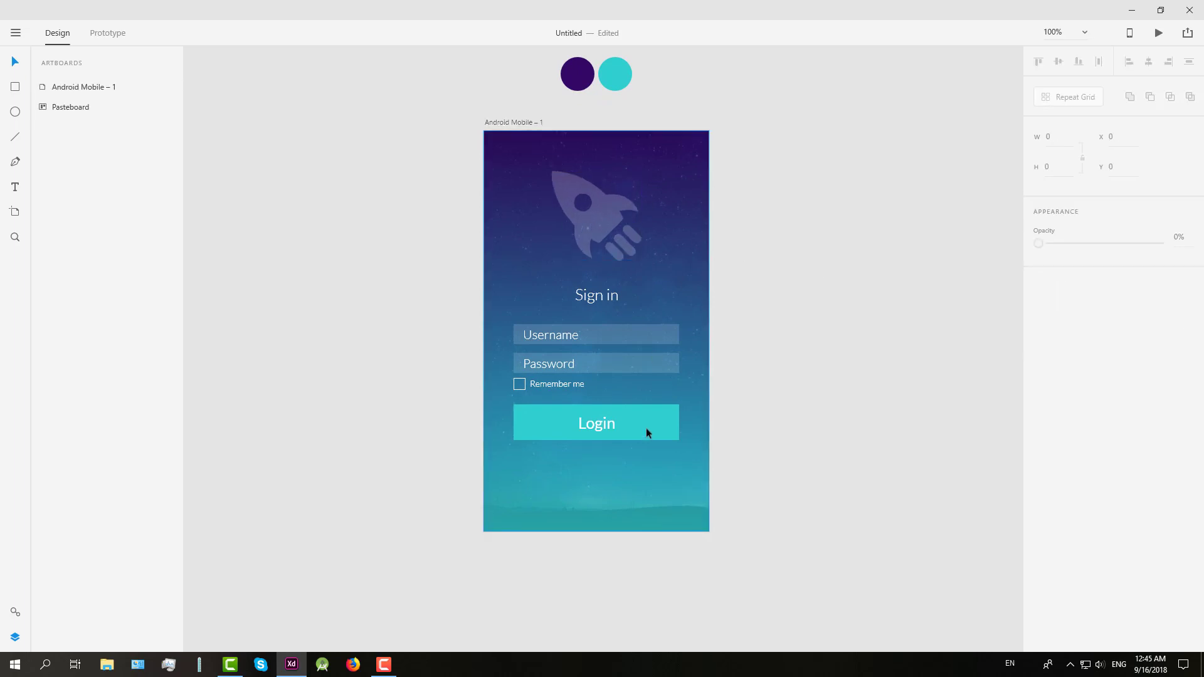
{"action": "mouse_move", "coordinate": [826, 430]}
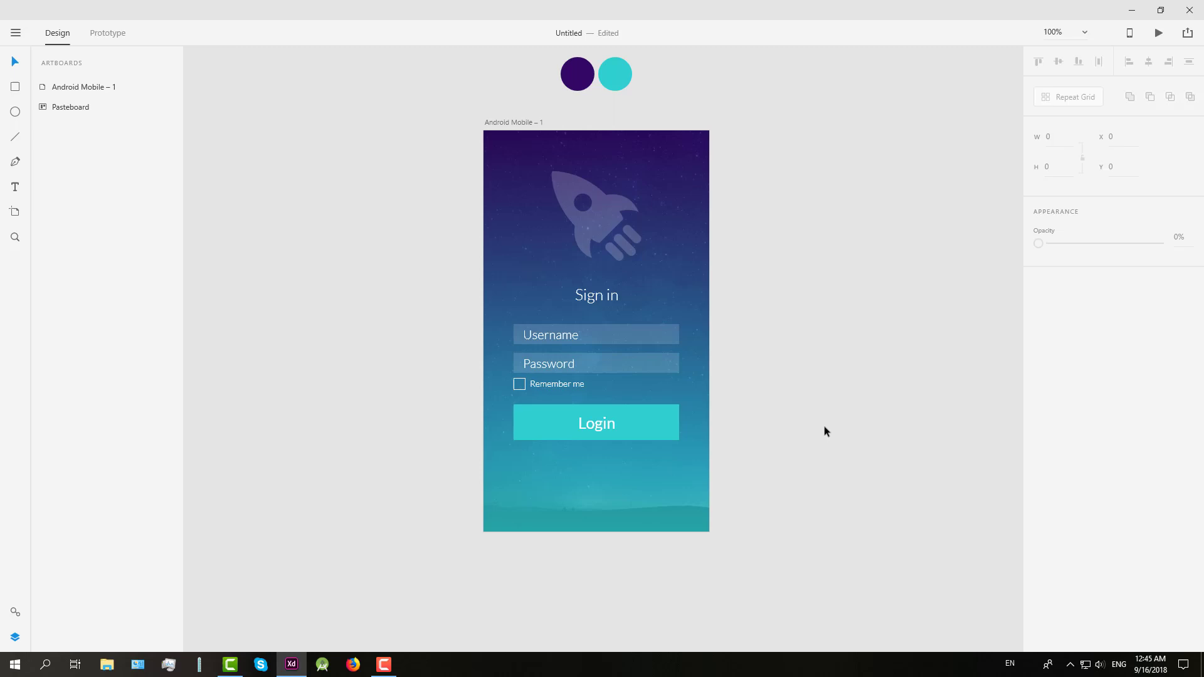